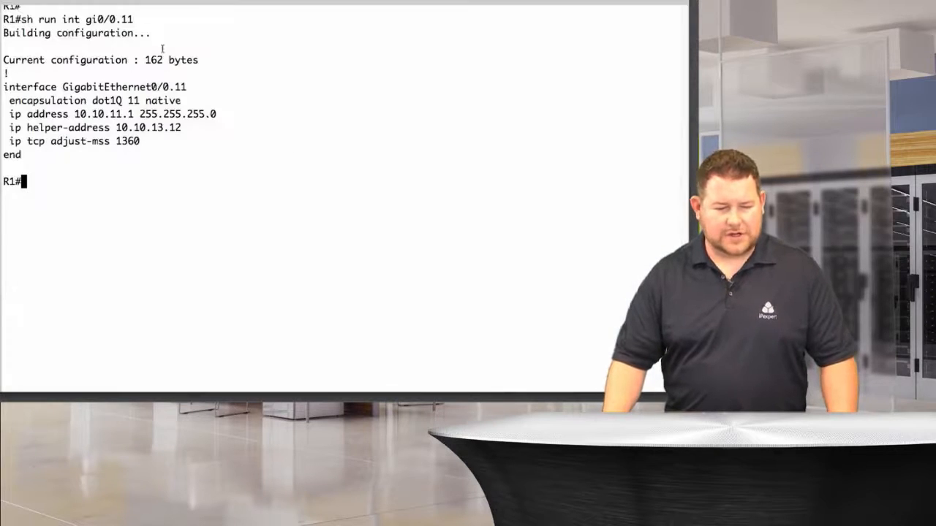
Step: Filter R1's running config to NTP lines: Loopback0 source and server 10.10.254.254
type("sh run | i ntp")
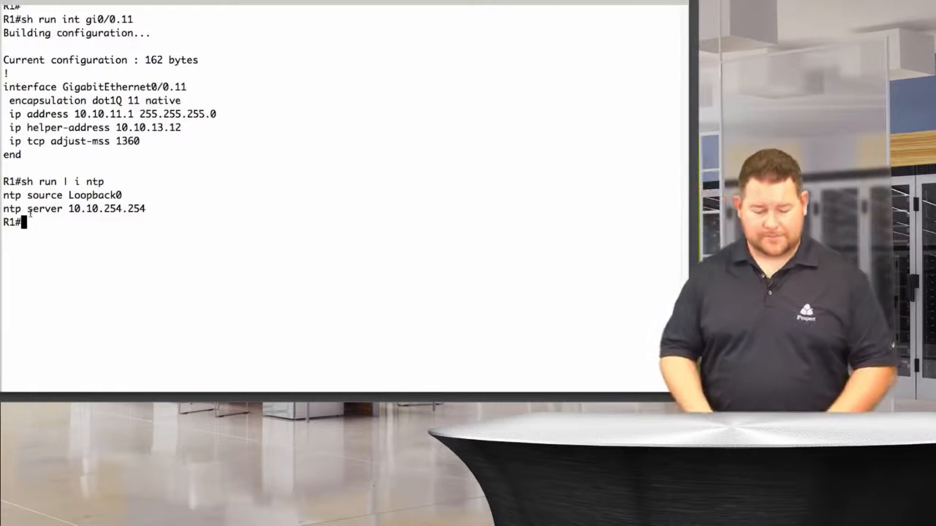
Step: Check R1's NTP status: clock synchronized to 10.10.254.254 at stratum 9
type("sh tn")
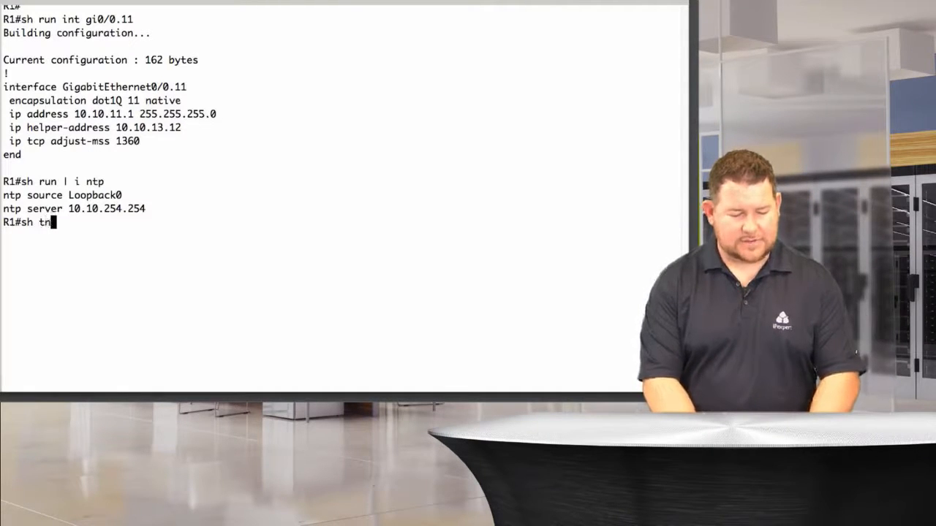
type("ntp sta")
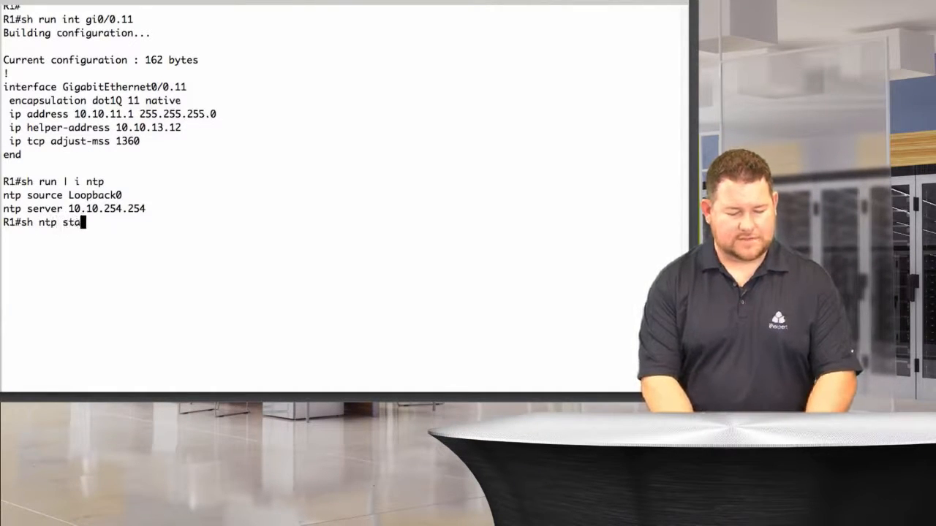
key("Return")
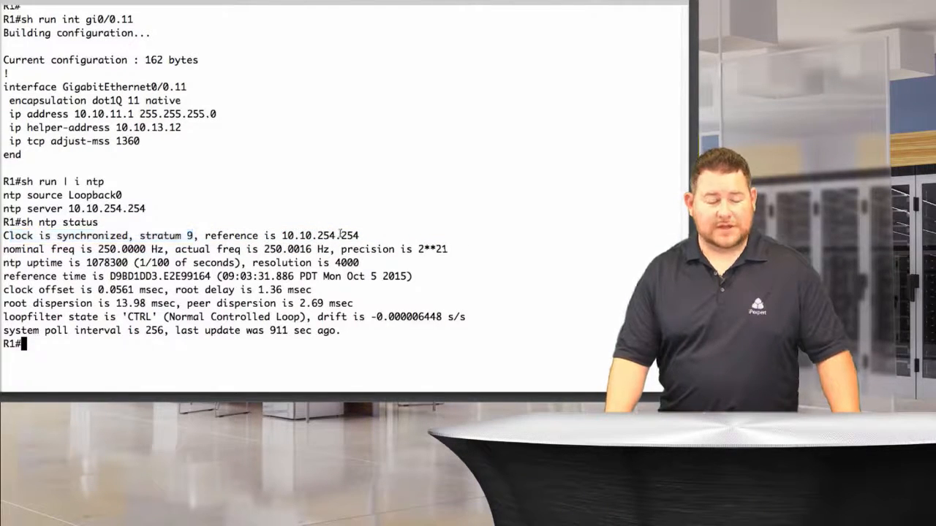
Step: Query R1's NTP associations before moving on to R3
type("sh")
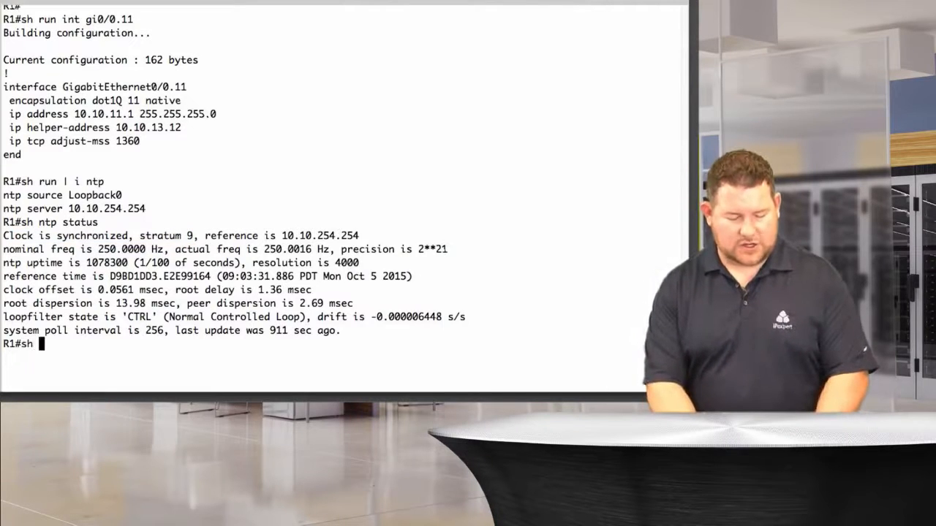
type("sh ntp associations")
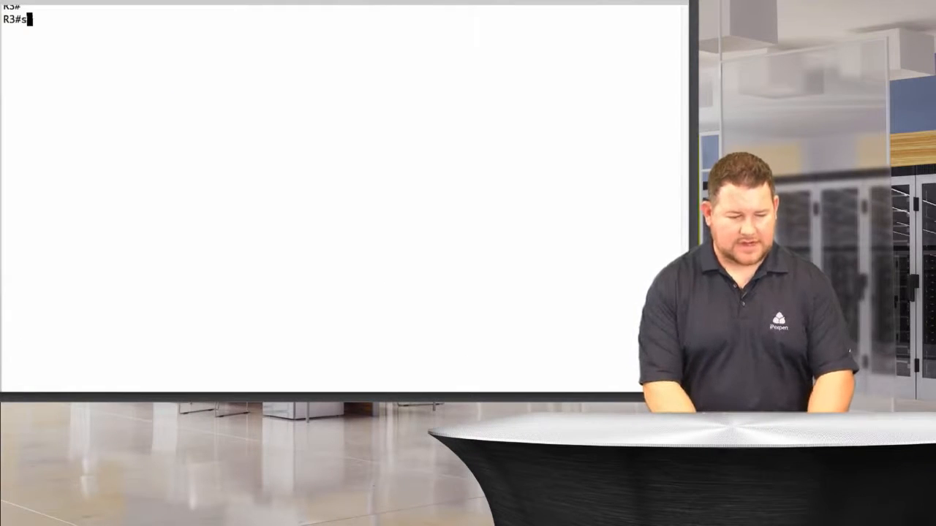
Step: On R3, filter NTP config lines and check associations with server 10.10.1.1 at stratum 9
type("h run | i ntp")
type("sh ntp as")
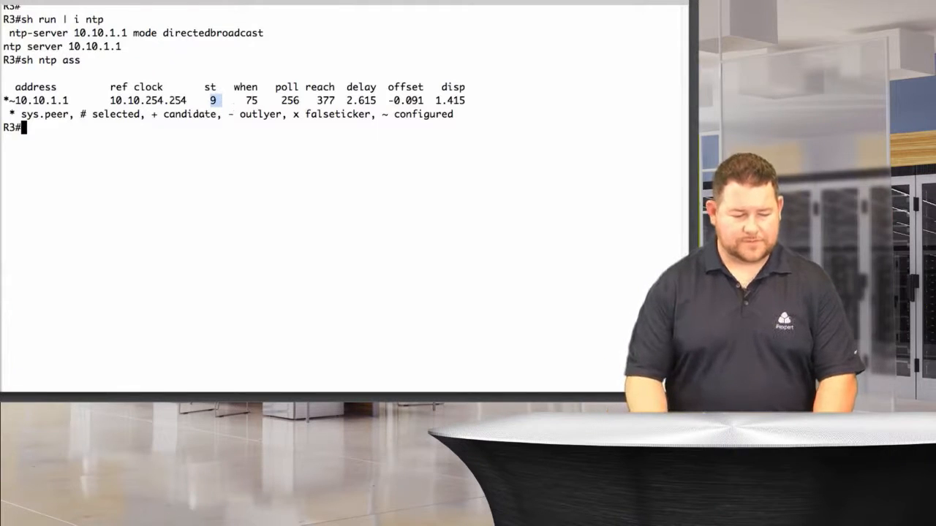
type("sh ntp")
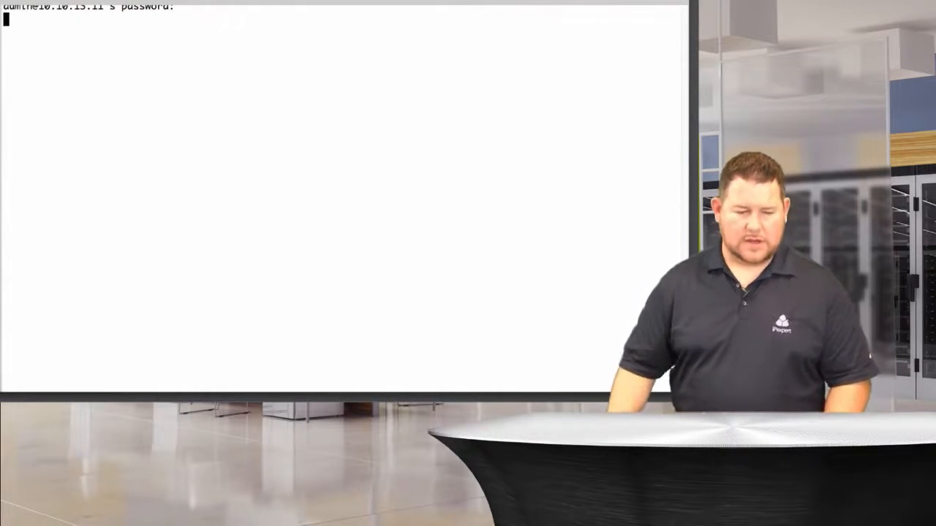
Step: Log into the CUCM publisher and confirm 'utils ntp status' shows sync to 10.10.1.1 at stratum 10
key("Return")
type("utils ntp status")
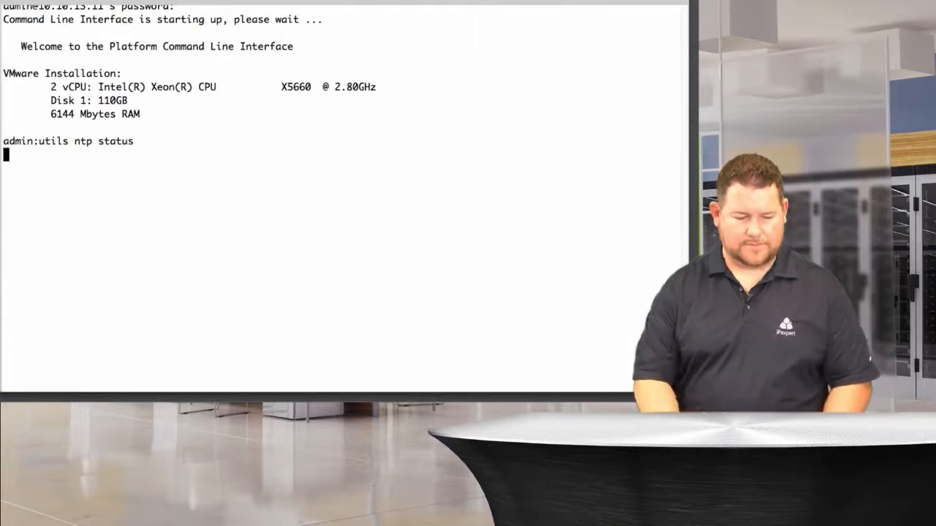
key("Return")
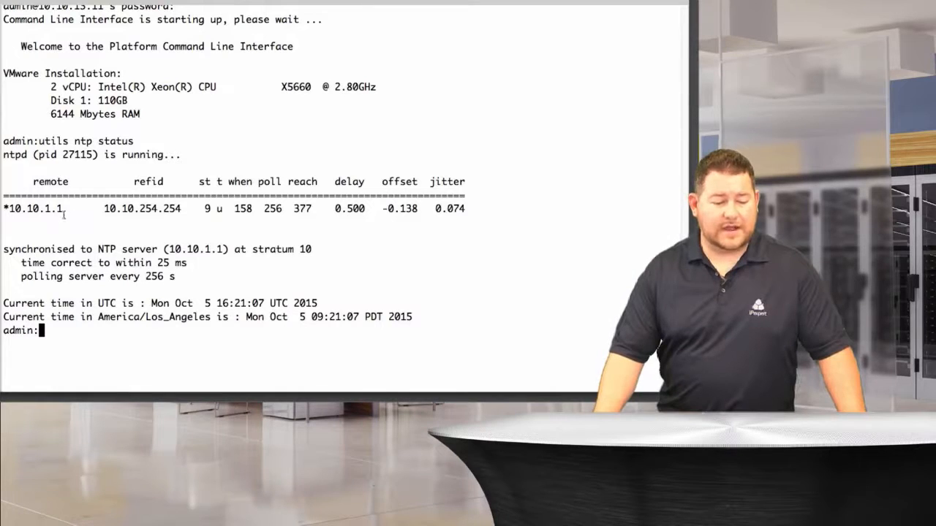
double_click(32, 208)
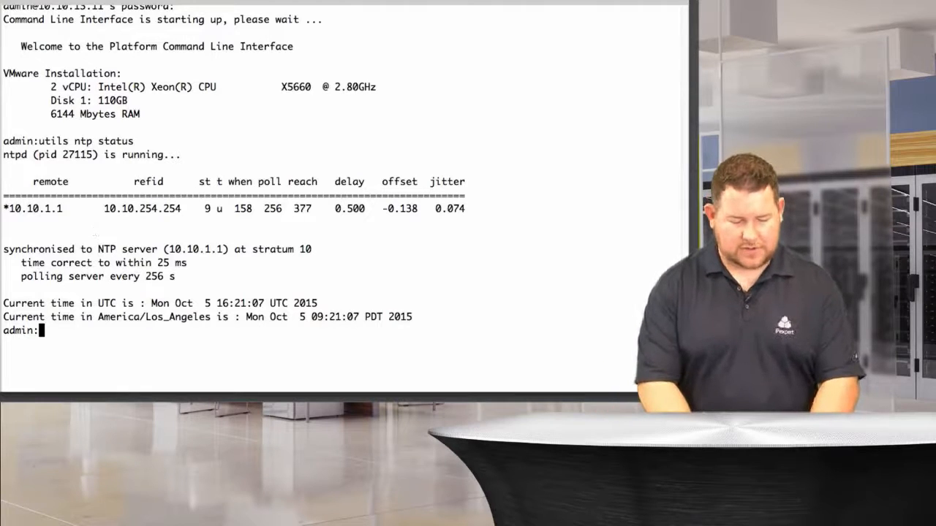
Step: List the publisher's NTP servers, showing 10.10.1.1 as the only one
type("utils ntp server list")
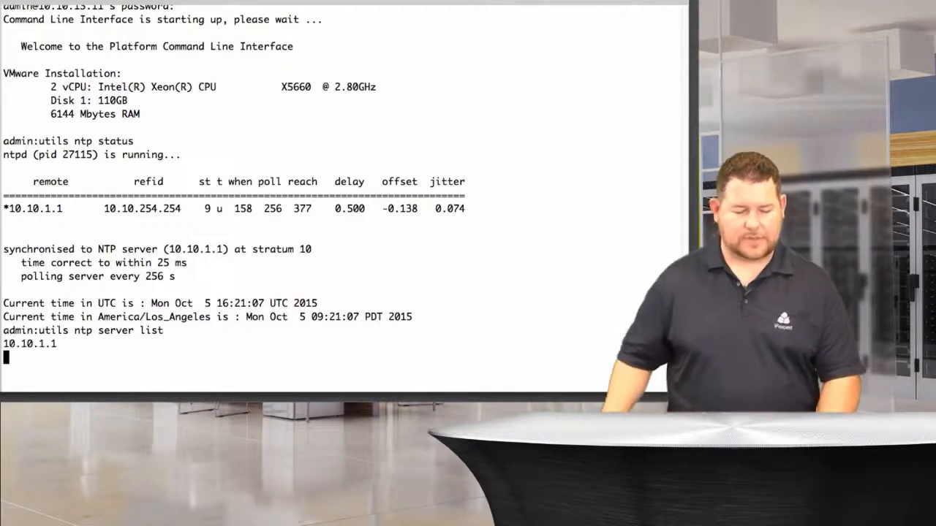
key("Return")
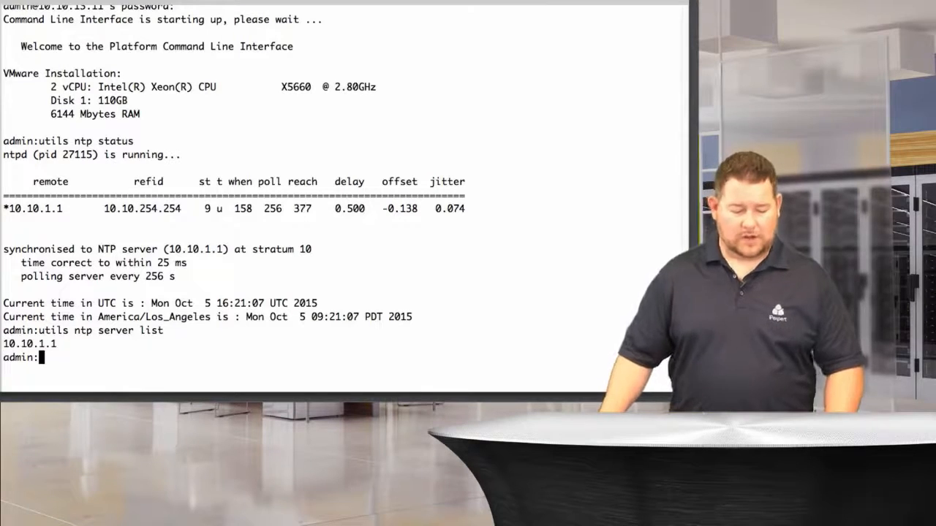
Step: Start 'utils ntp server delete' and choose 'a' to remove all servers
type("utils ntp server")
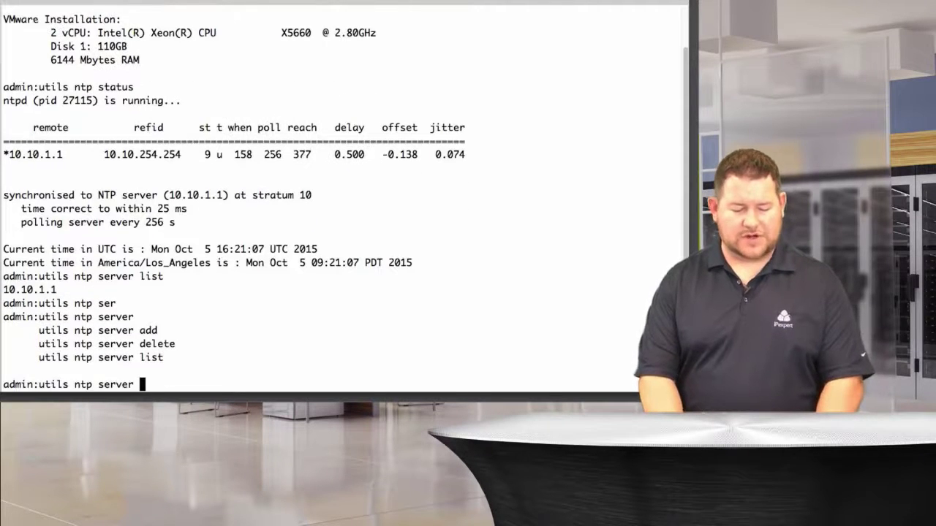
type("de")
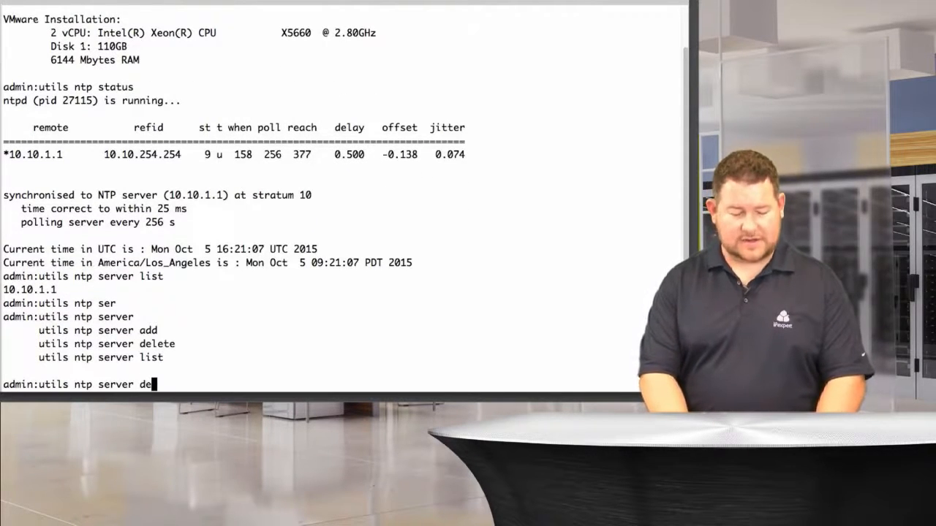
key("Return")
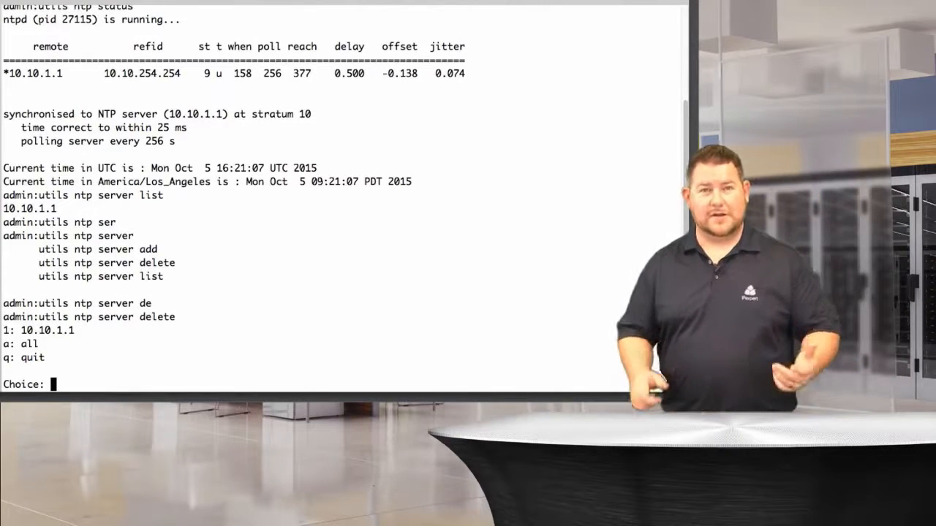
type("a")
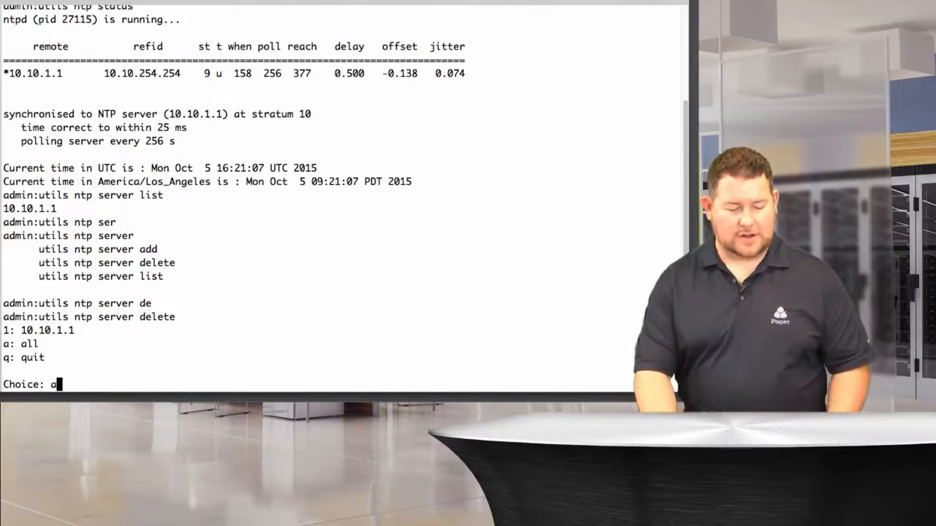